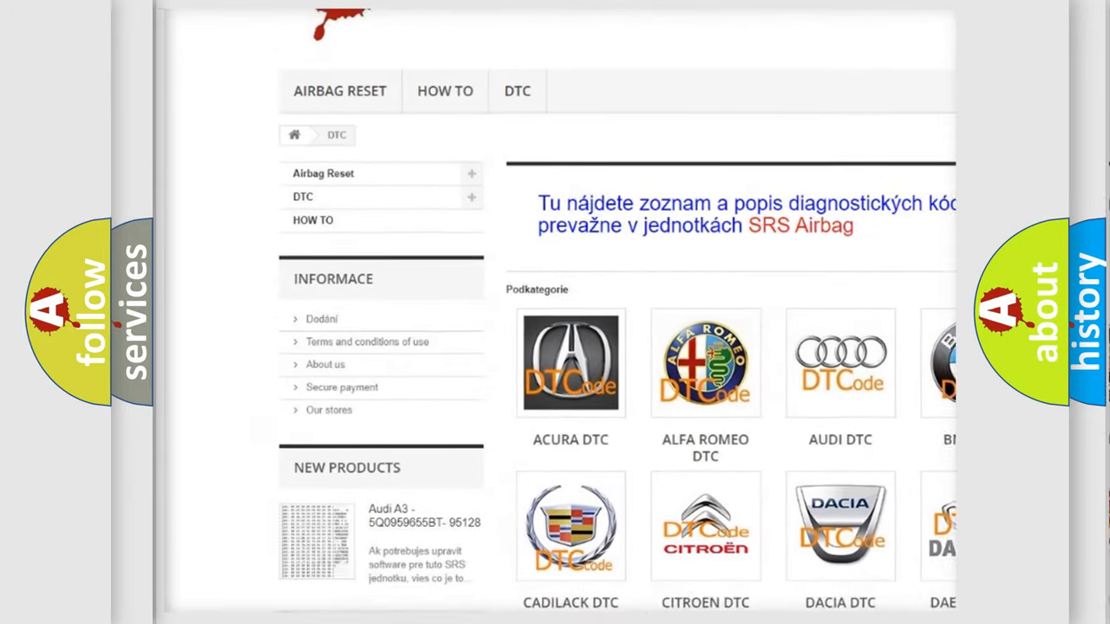
{"action": "scroll", "scroll_direction": "down", "scroll_amount": 3}
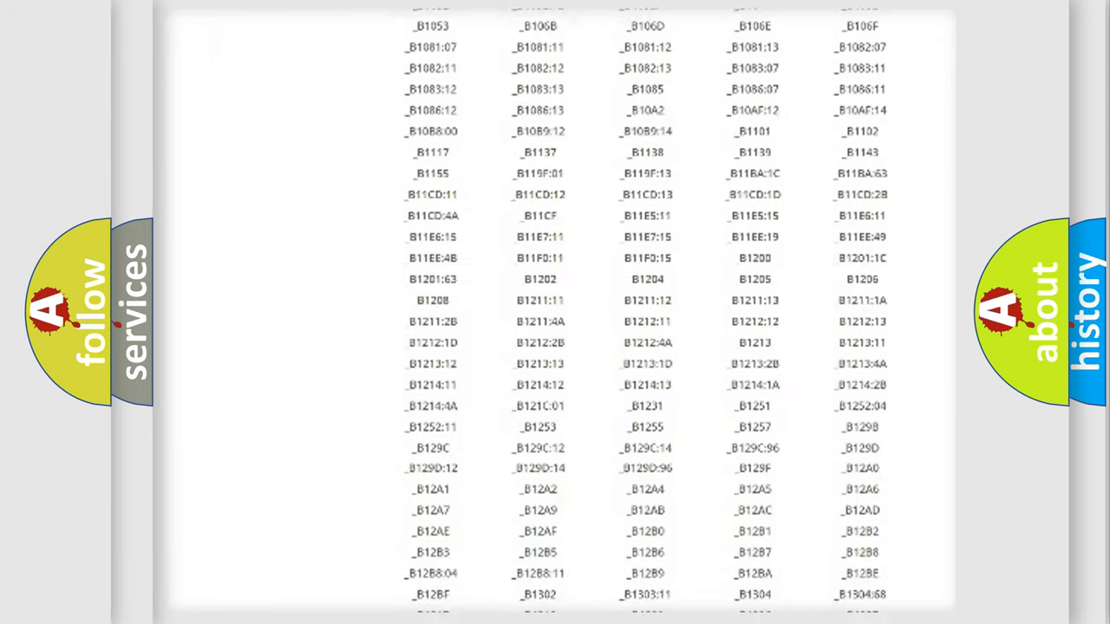
{"action": "scroll", "scroll_direction": "down", "scroll_amount": 3}
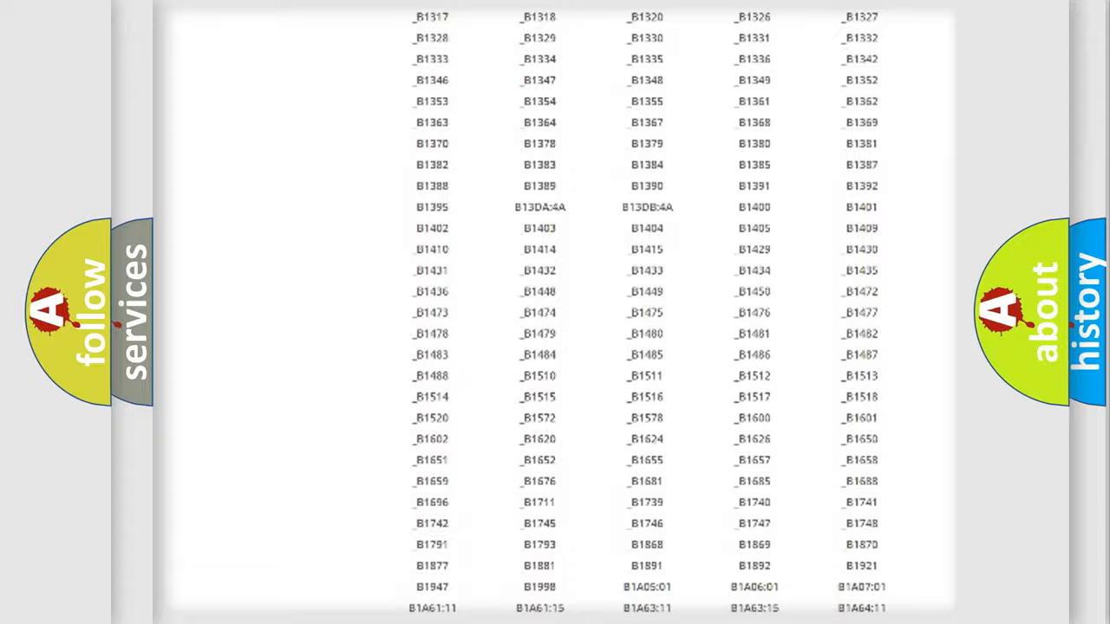
{"action": "scroll", "scroll_direction": "up", "scroll_amount": 3}
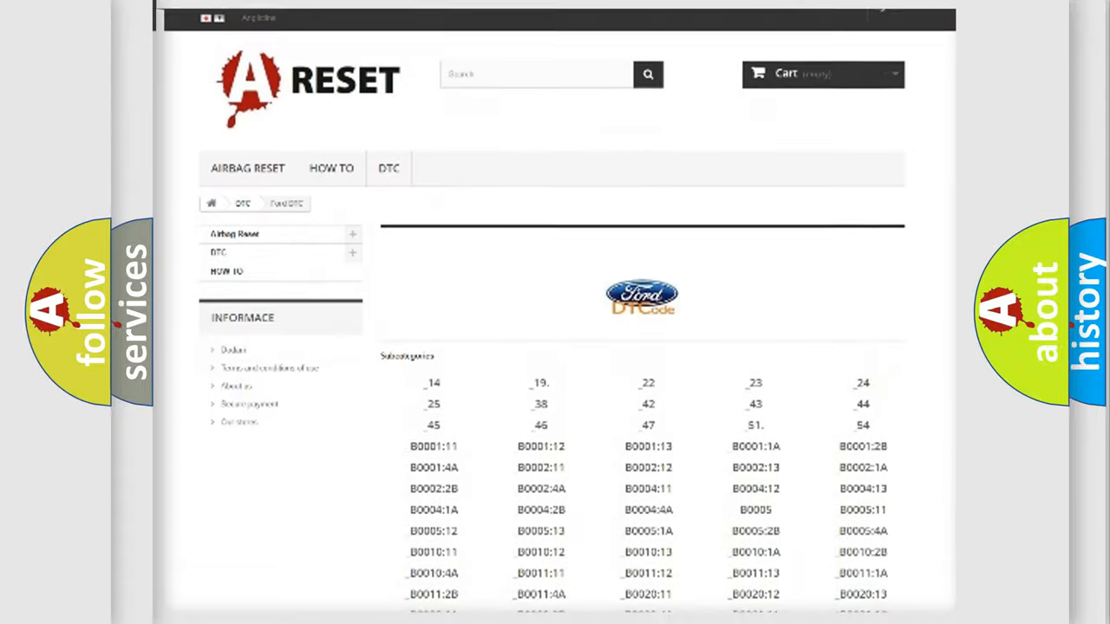